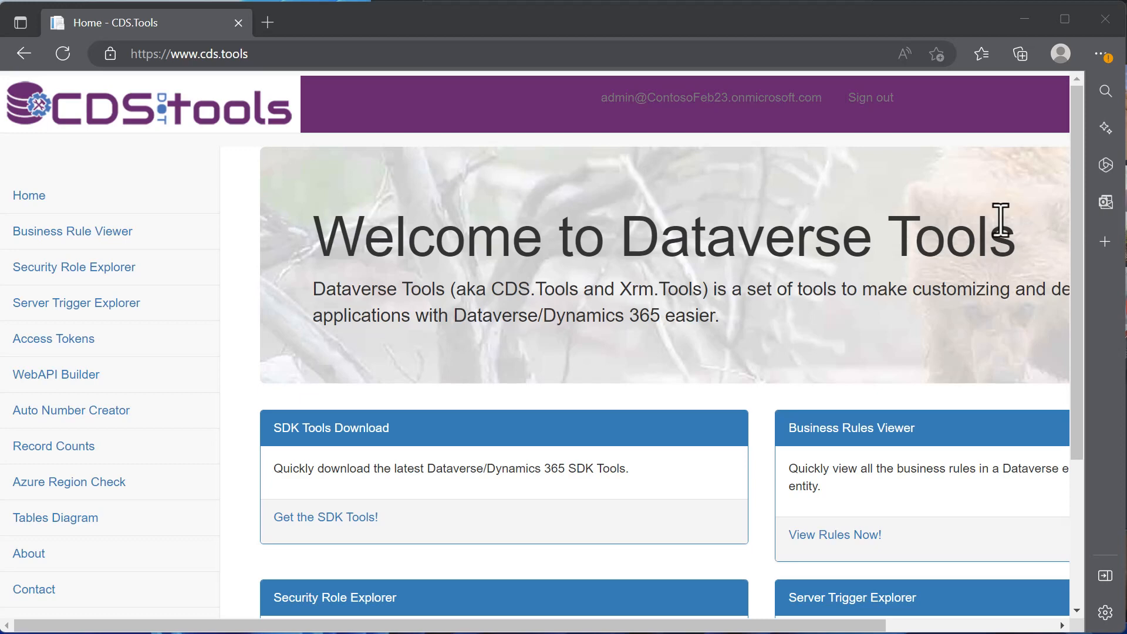
mouse_move(904, 221)
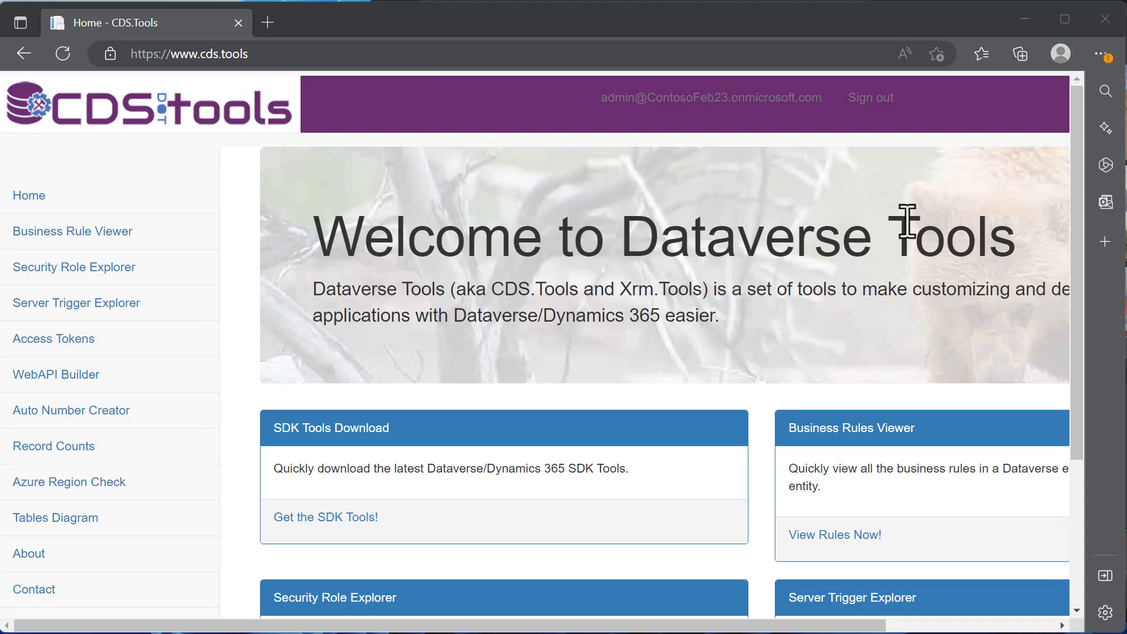
mouse_move(76, 303)
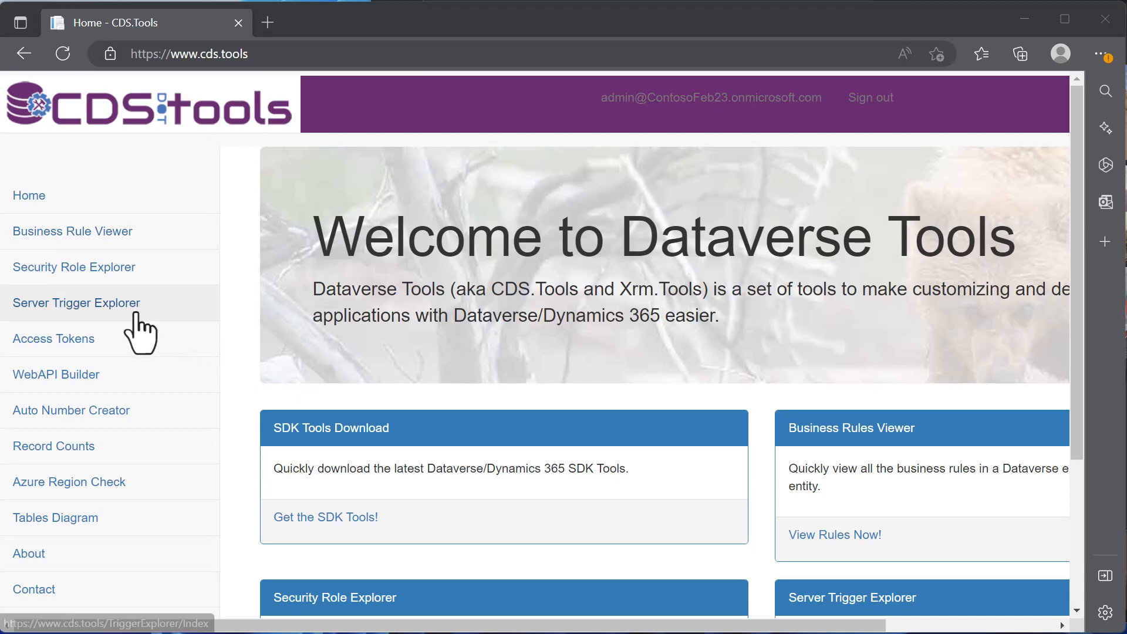
mouse_move(126, 327)
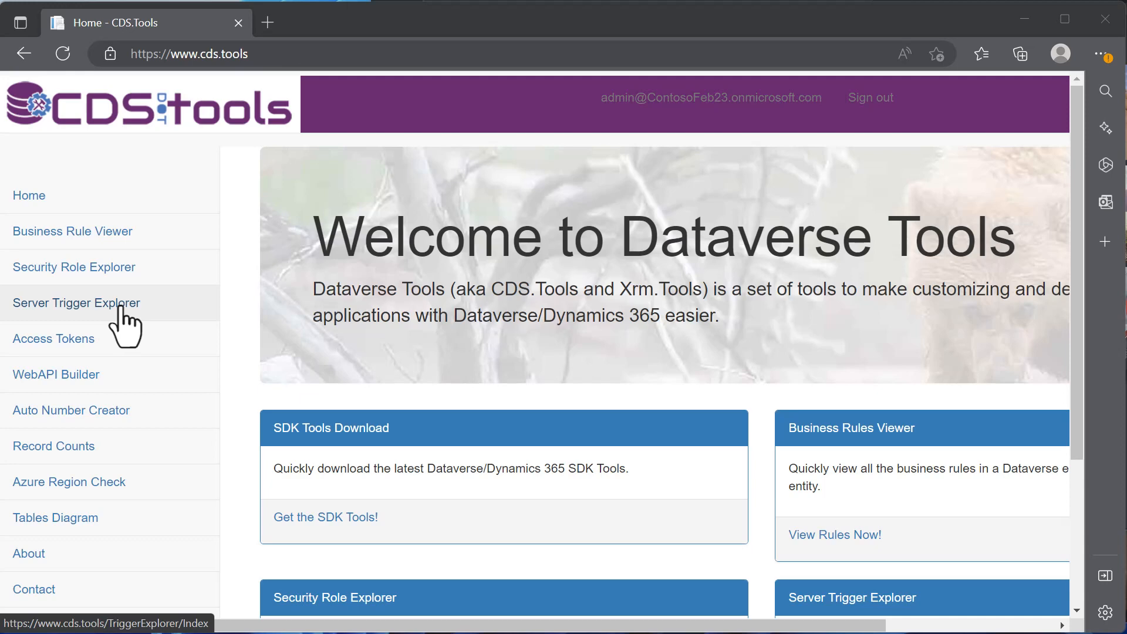
mouse_move(54, 445)
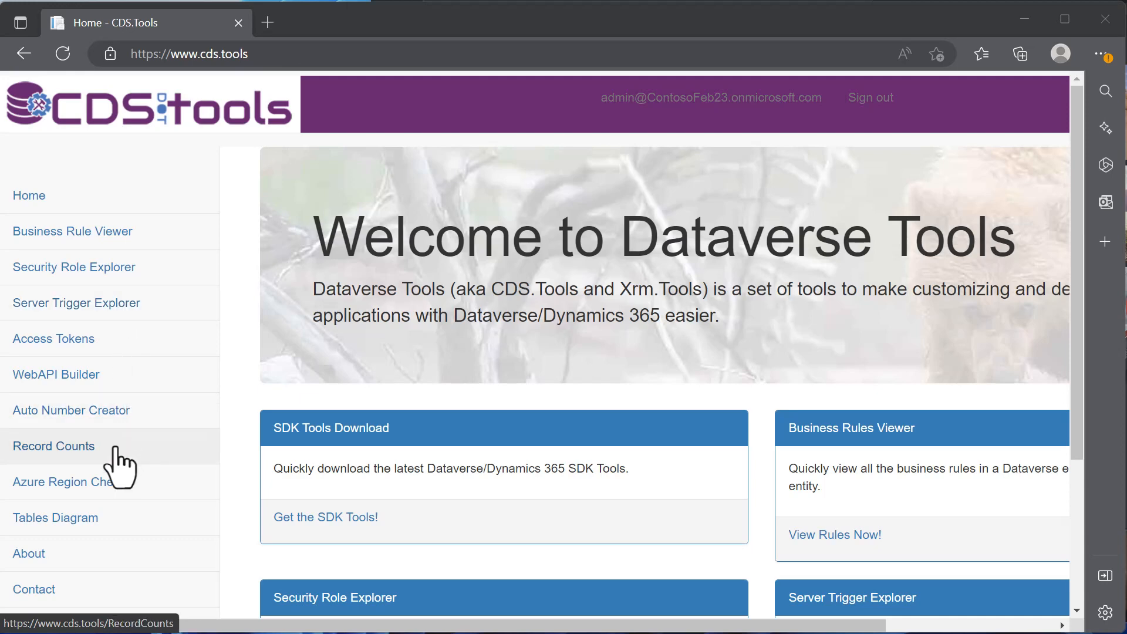
mouse_move(55, 518)
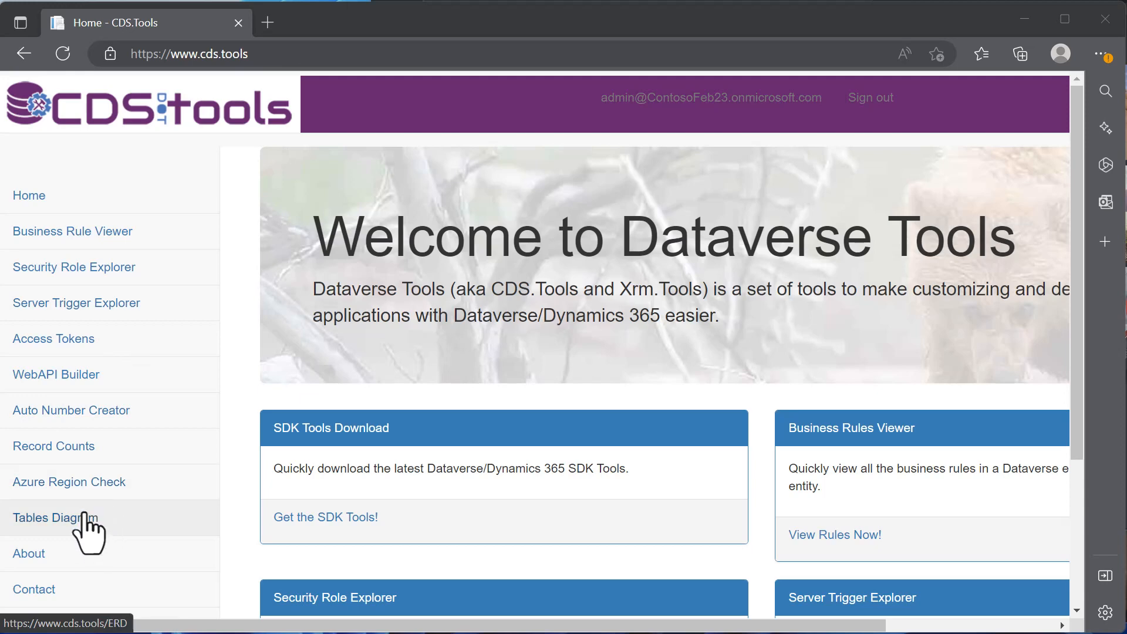
mouse_move(81, 535)
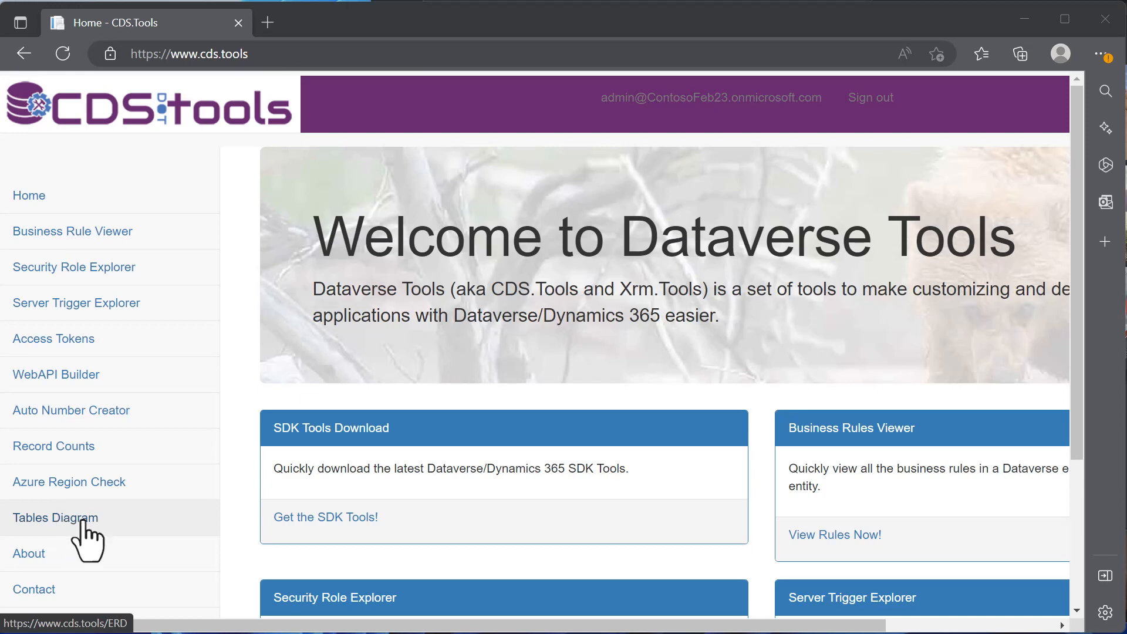
Start a Tables Diagram for the Test New Release environment
click(55, 518)
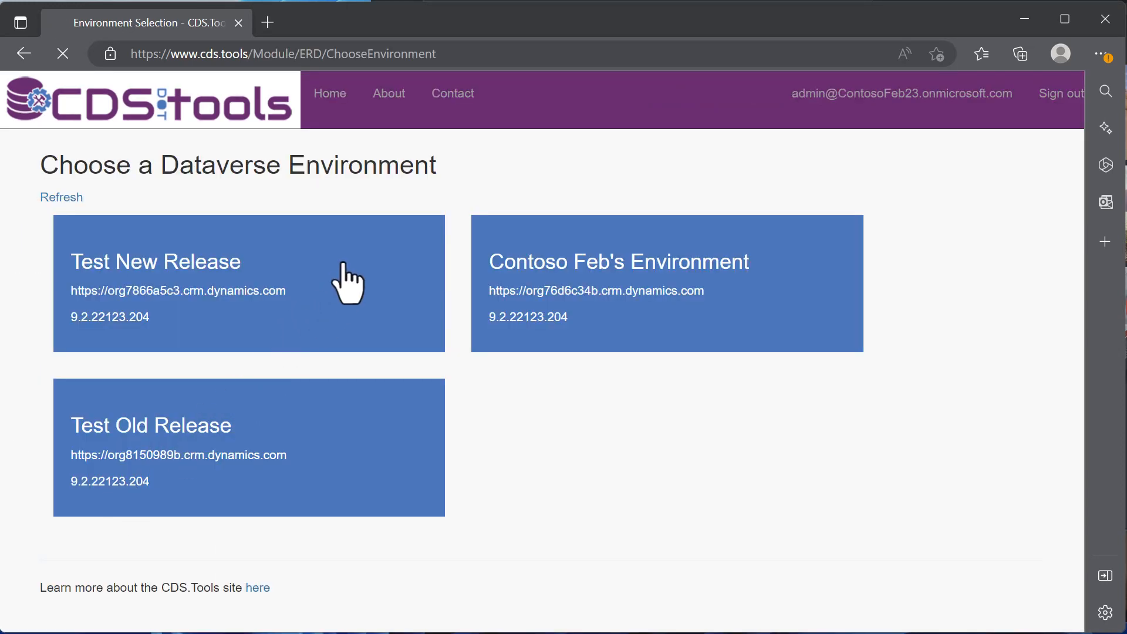
click(248, 283)
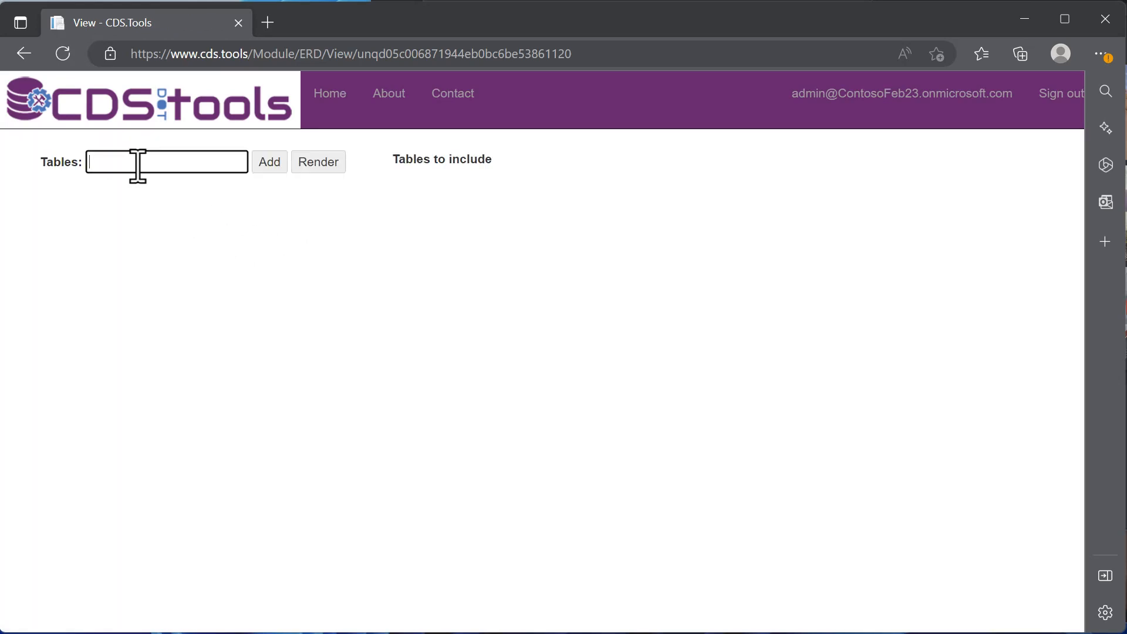
Add the Idea table with Contact and Team Project as related tables
text(id)
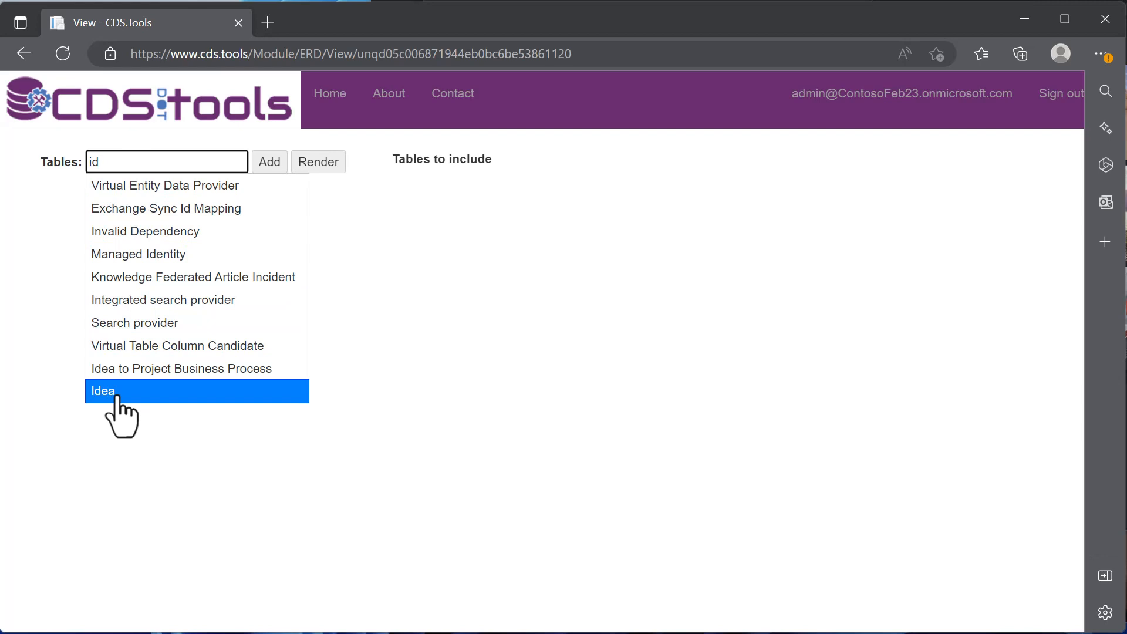
click(102, 391)
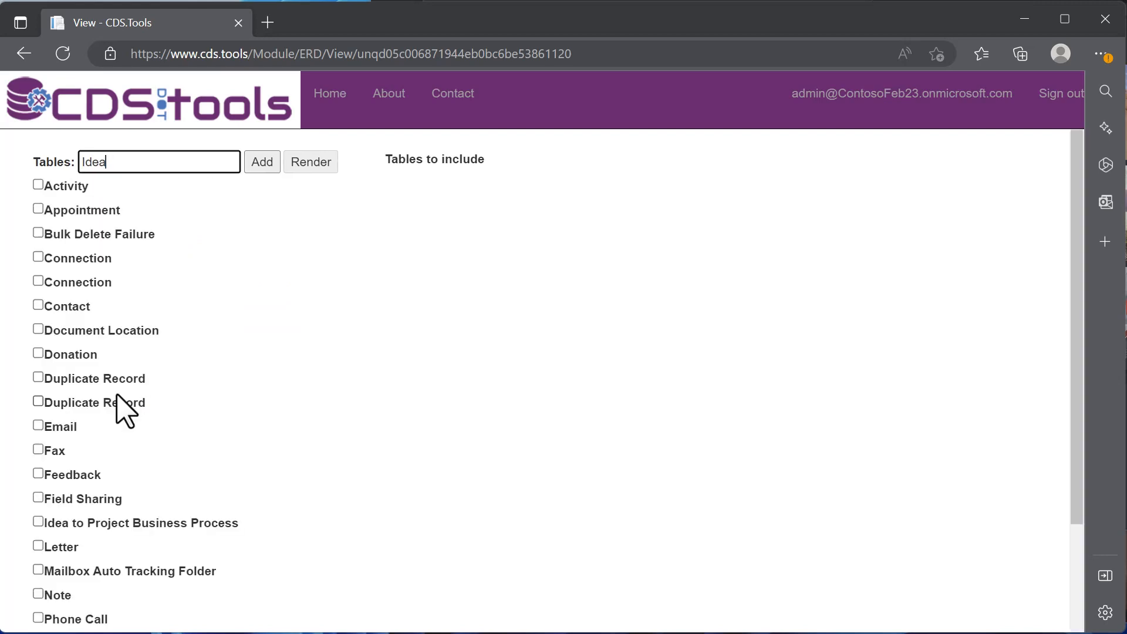
mouse_move(166, 368)
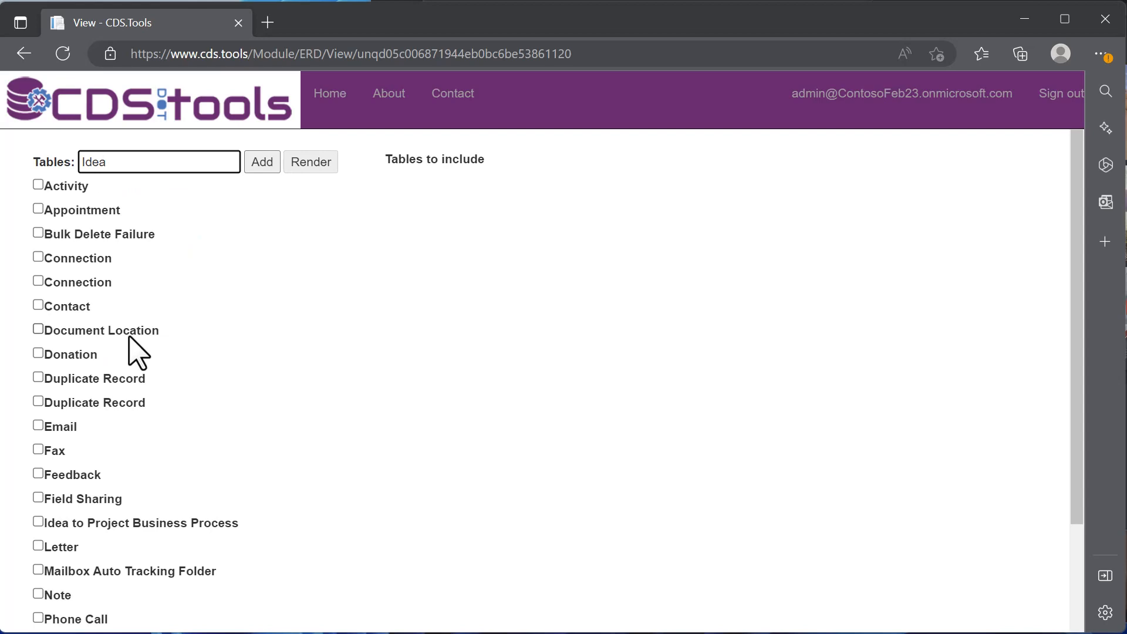
mouse_move(43, 317)
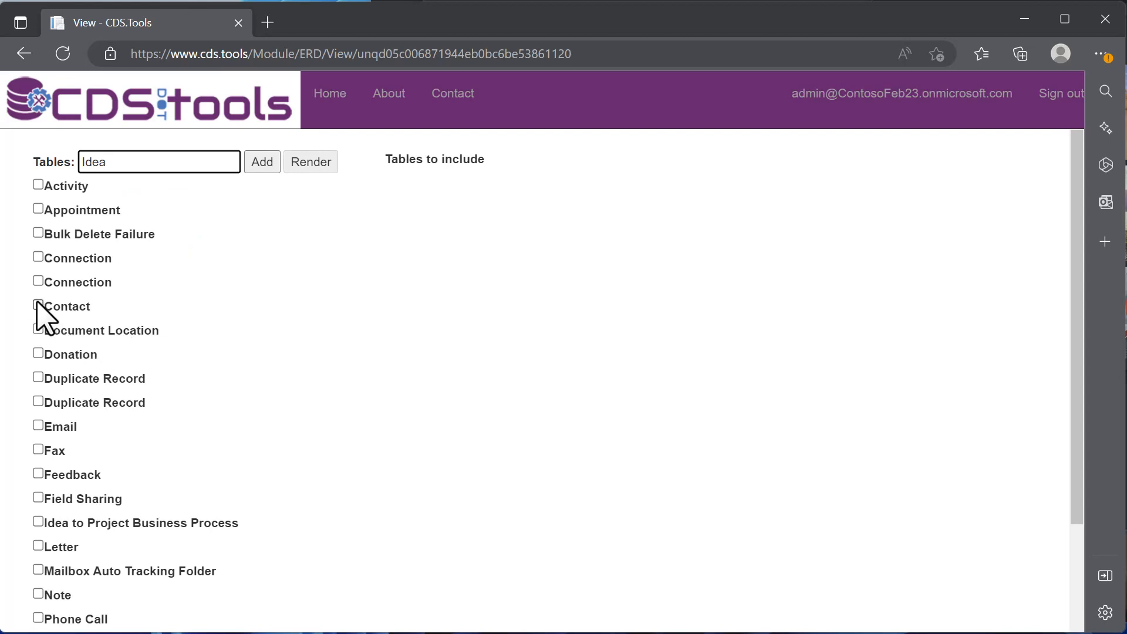
scroll(down, 3)
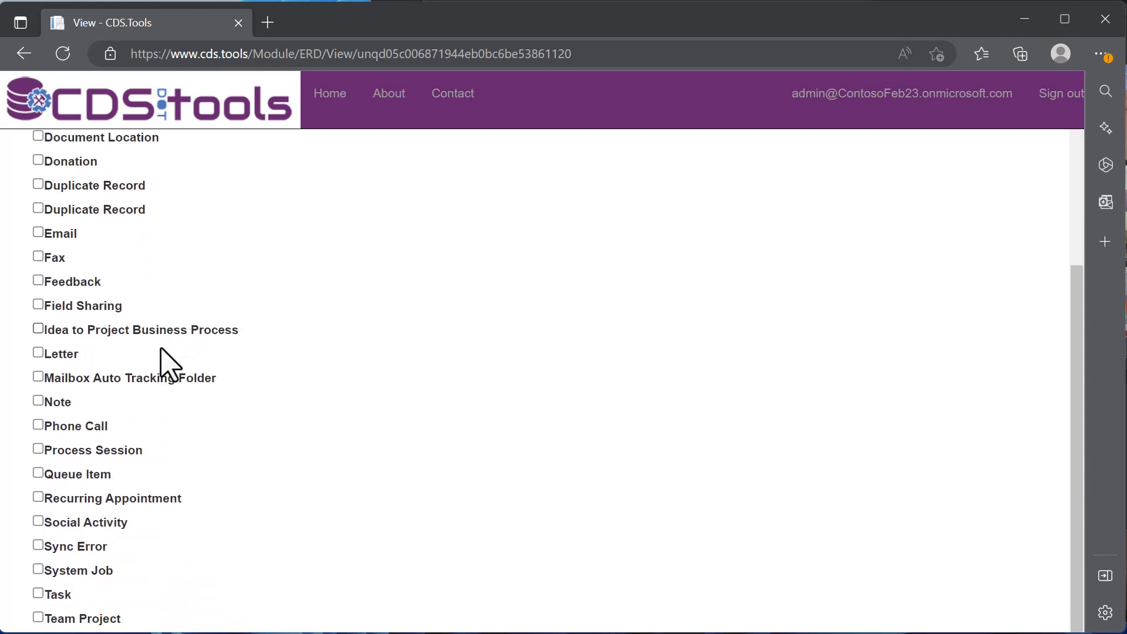
click(38, 615)
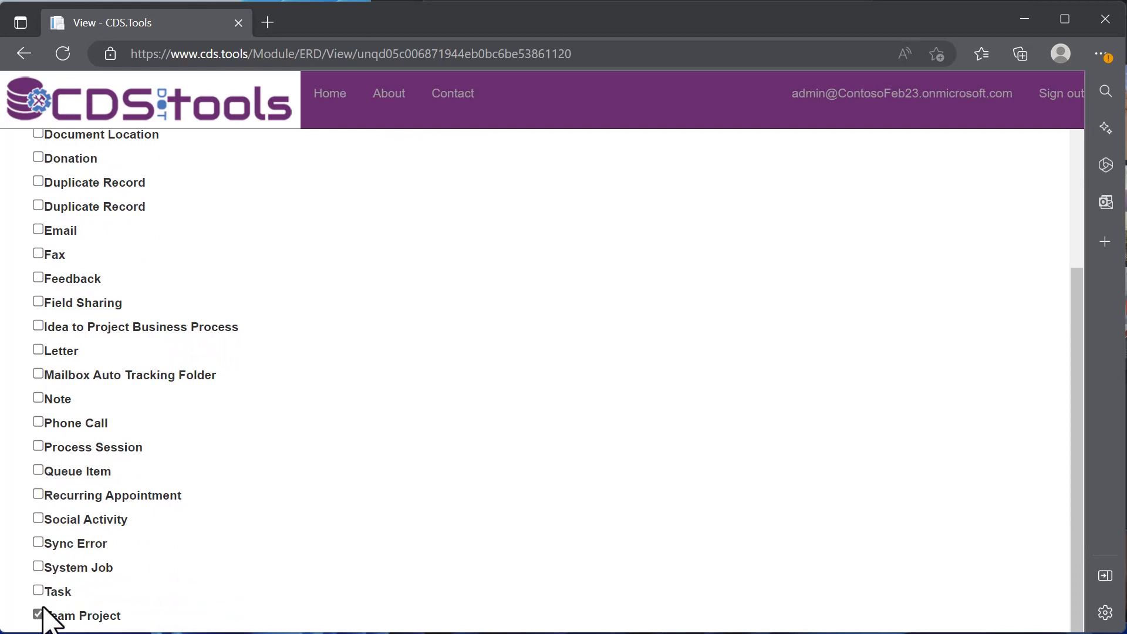
scroll(up, 3)
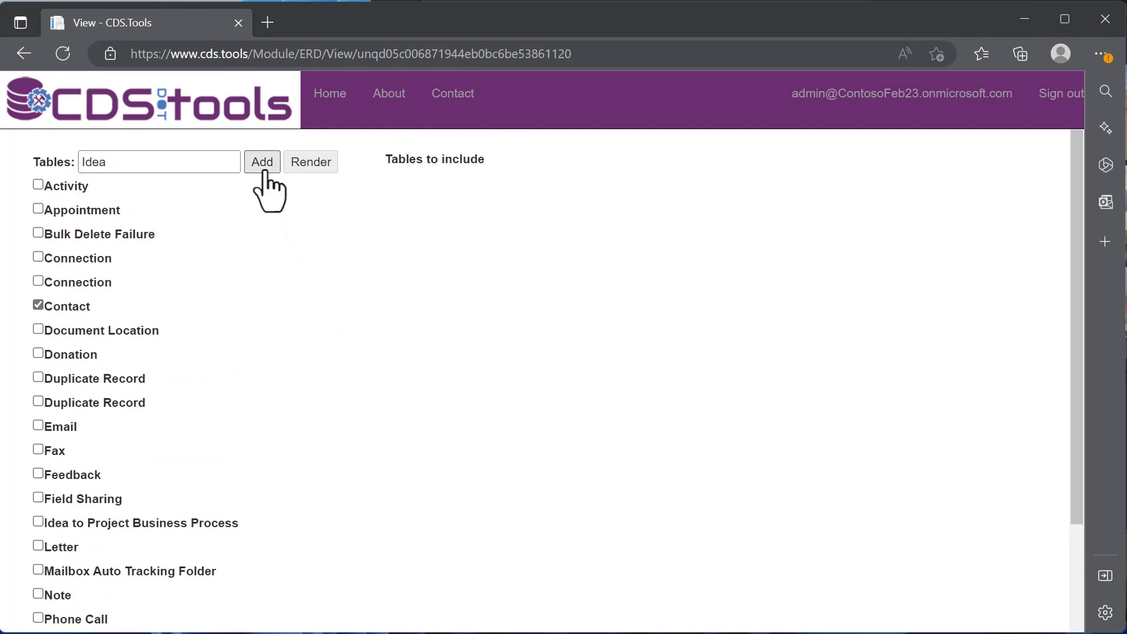
click(262, 163)
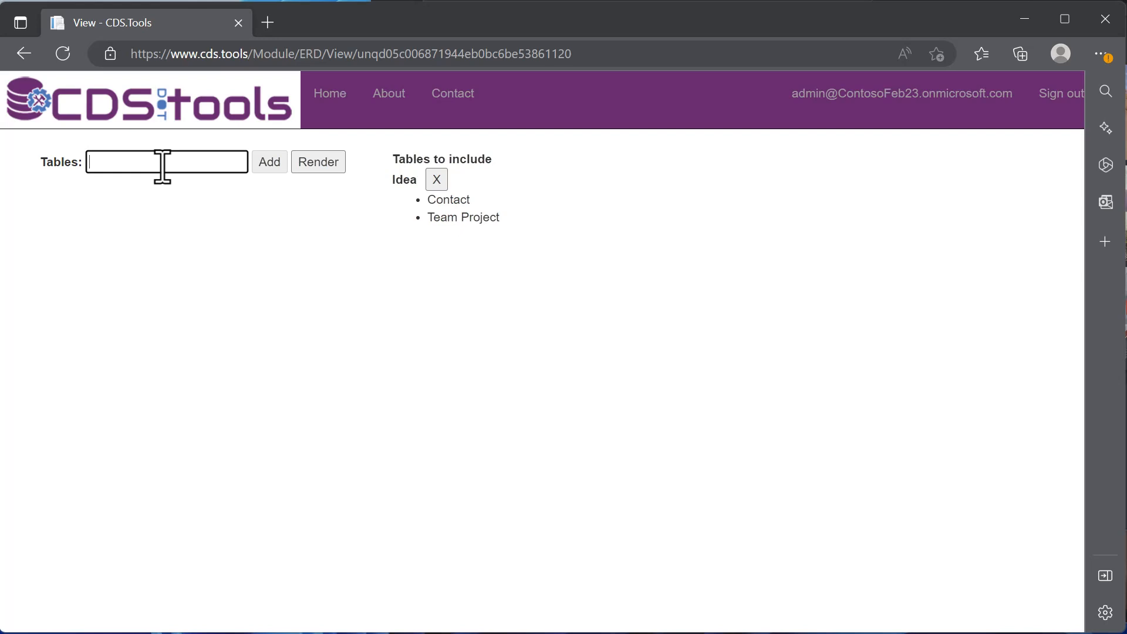
Add the Contact table with Account and Feedback as related tables
text(Contact)
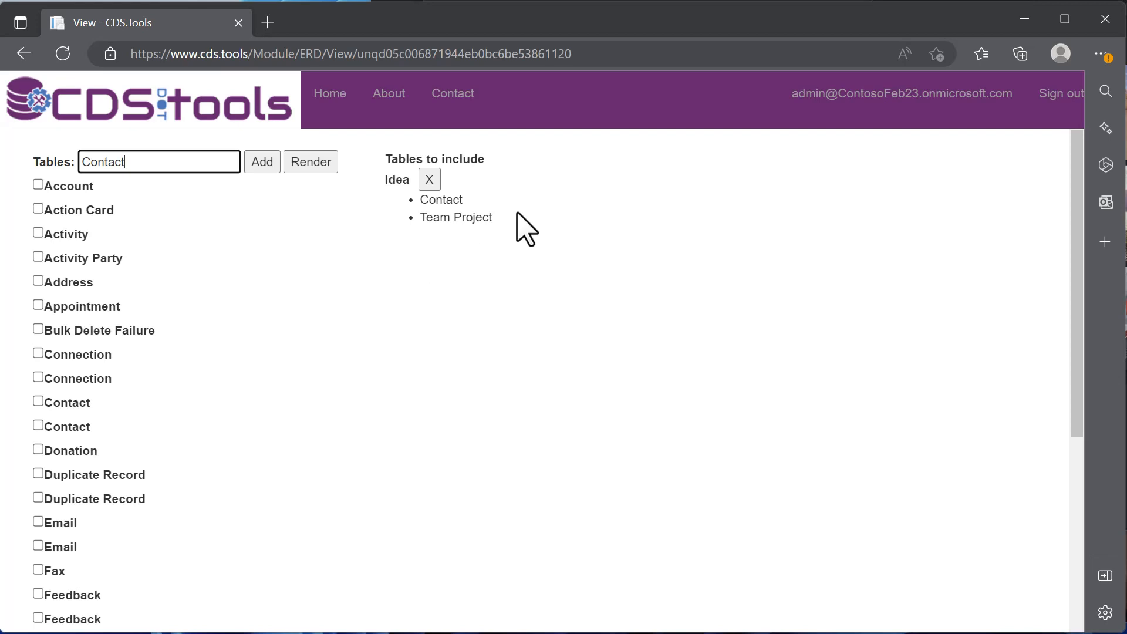
mouse_move(61, 179)
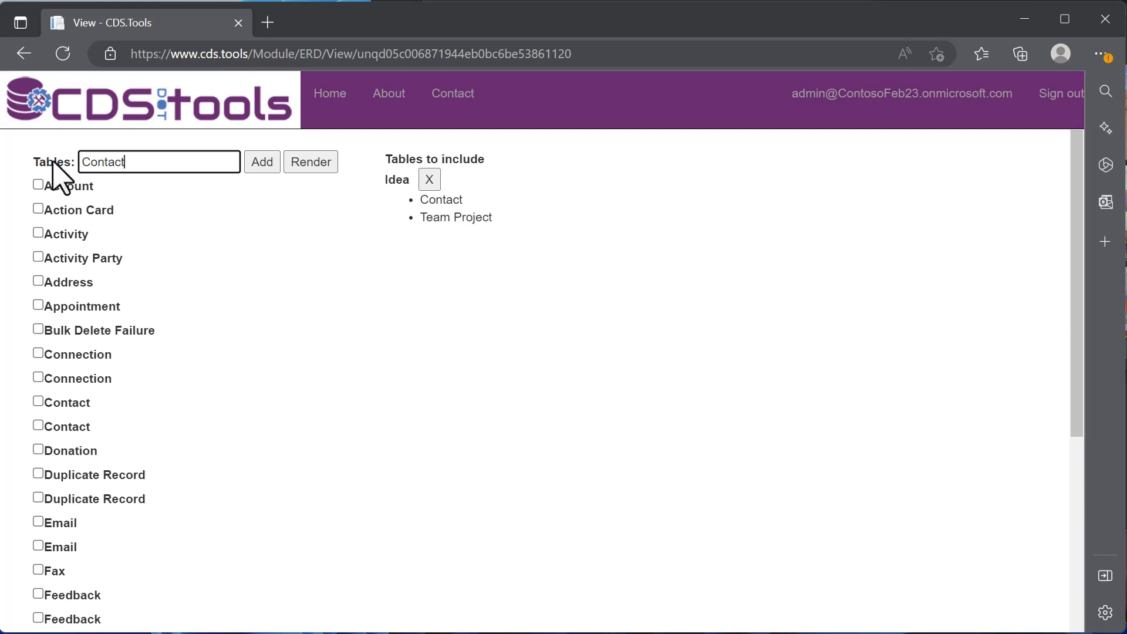
mouse_move(49, 200)
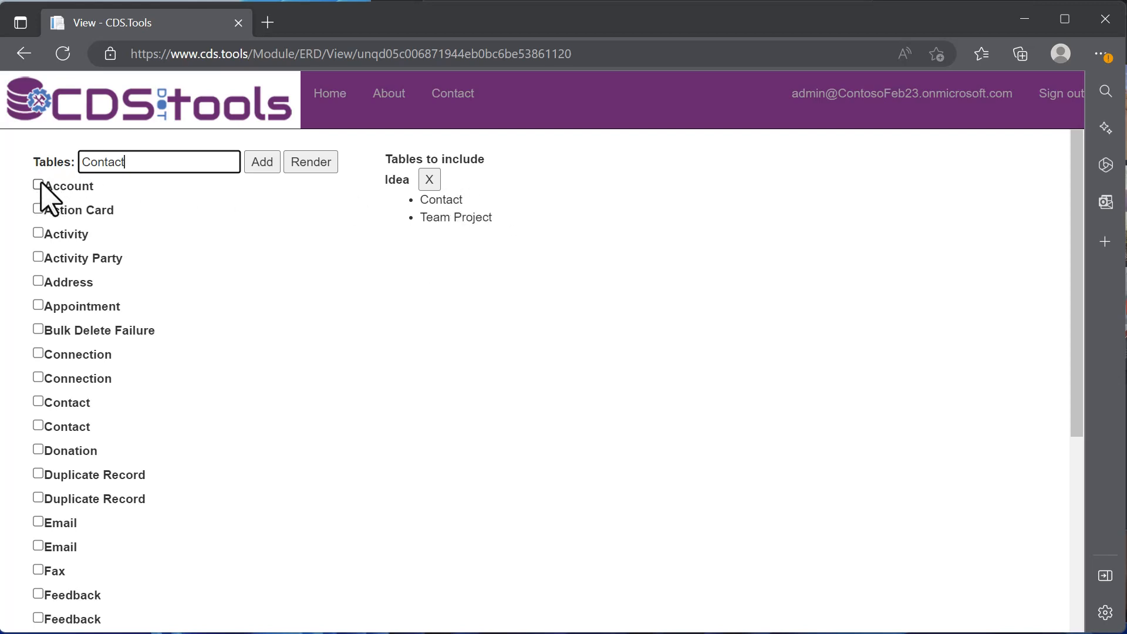
click(38, 185)
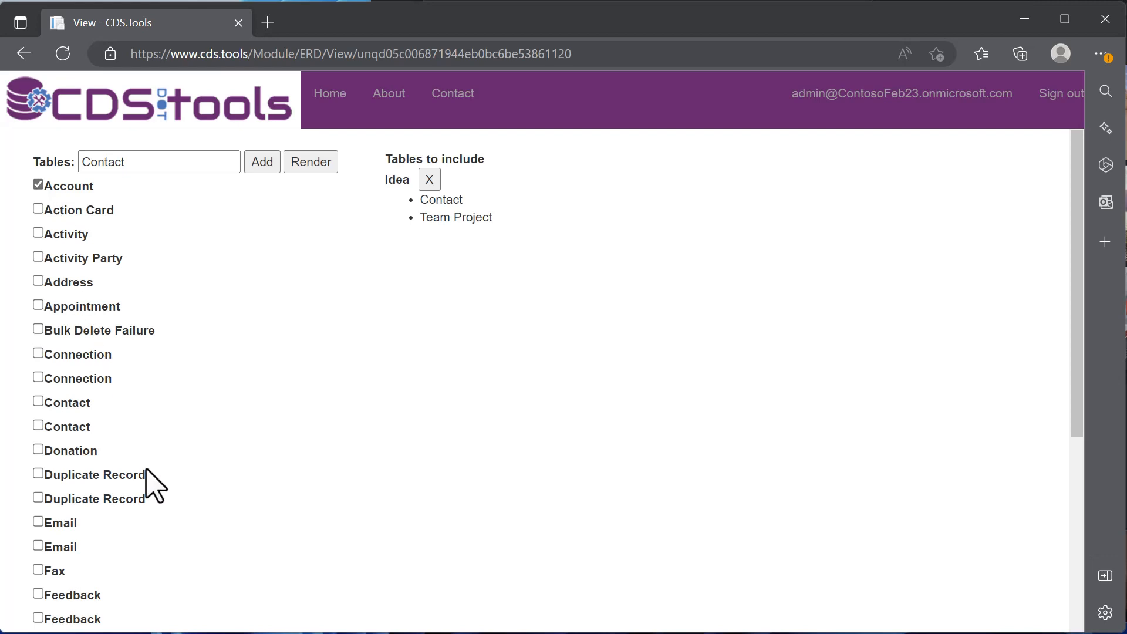
mouse_move(39, 604)
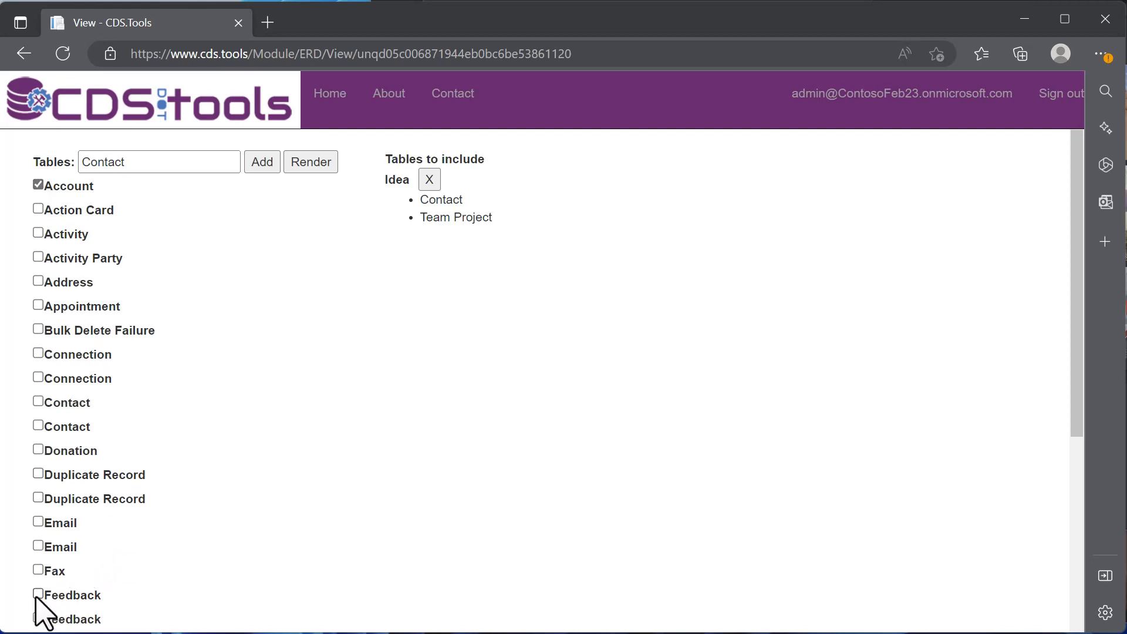
click(262, 161)
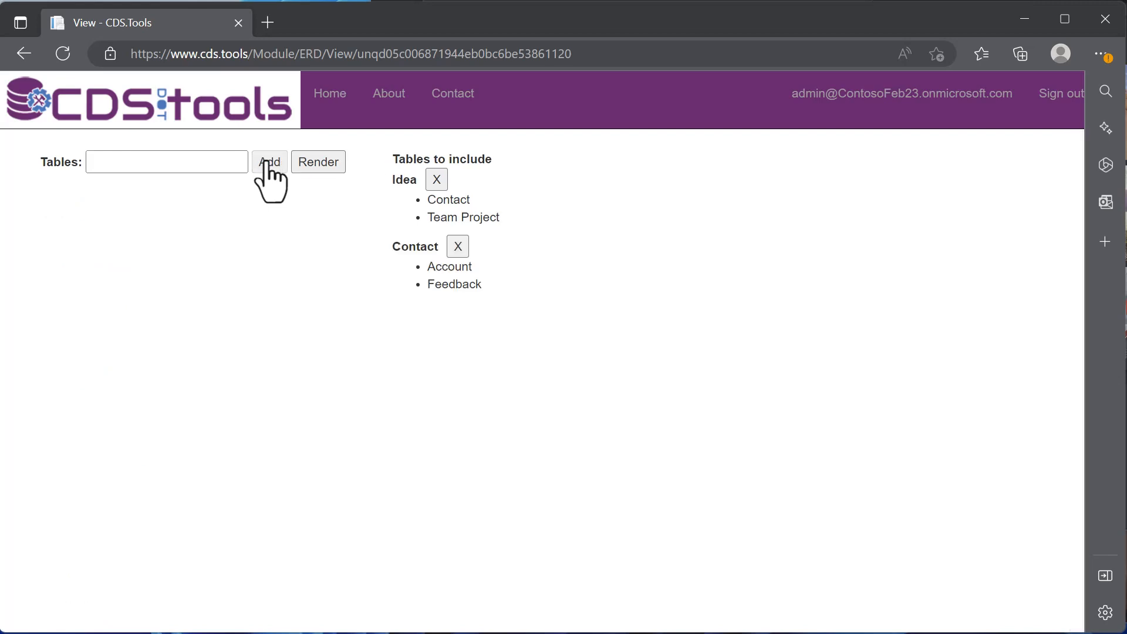
mouse_move(332, 192)
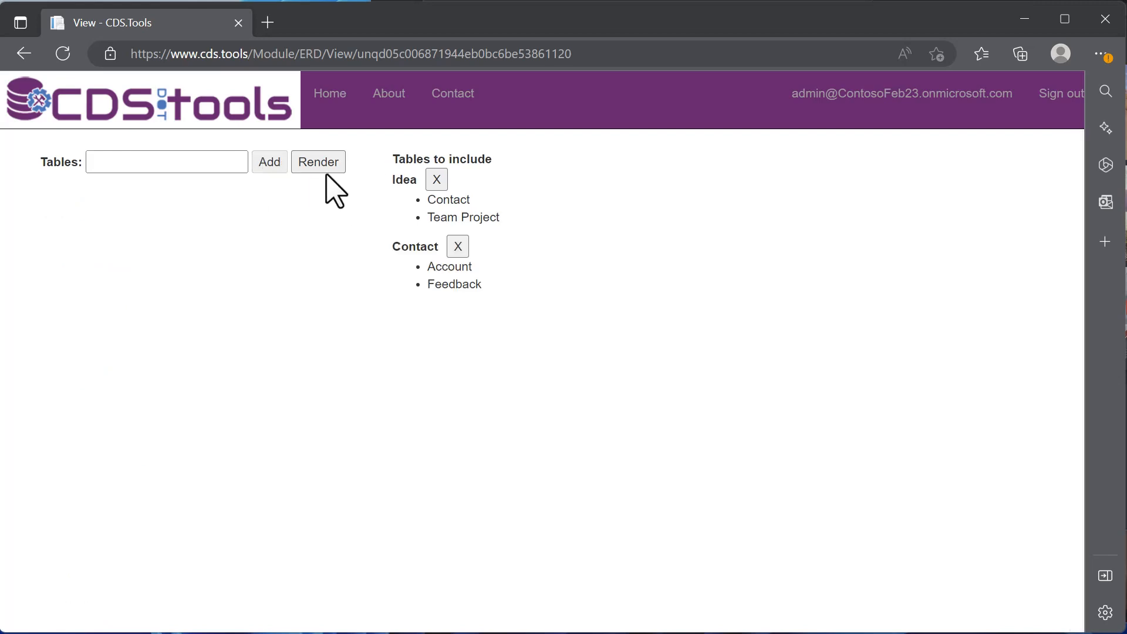
Render the ERD linking Idea, Contact, Team Project, Account and Feedback
click(318, 160)
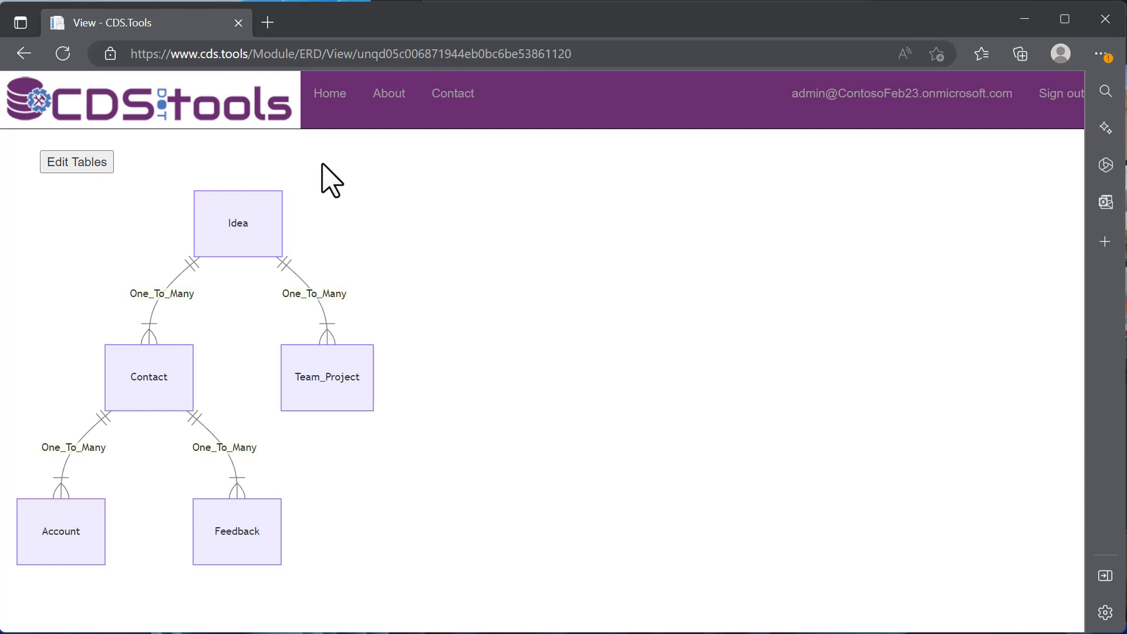
mouse_move(132, 208)
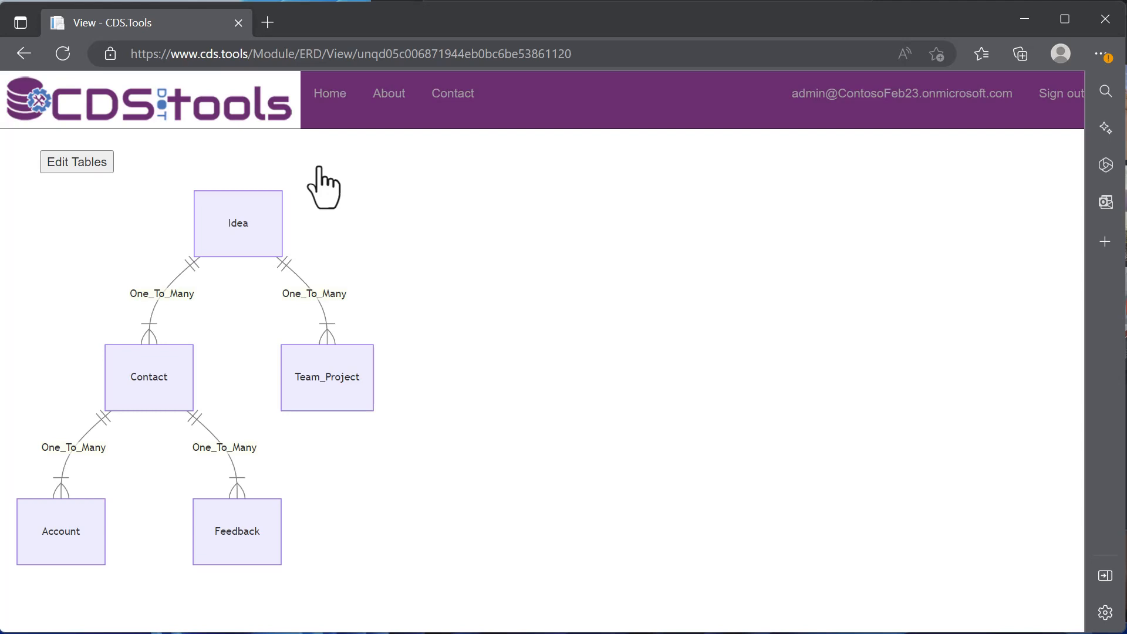
mouse_move(157, 217)
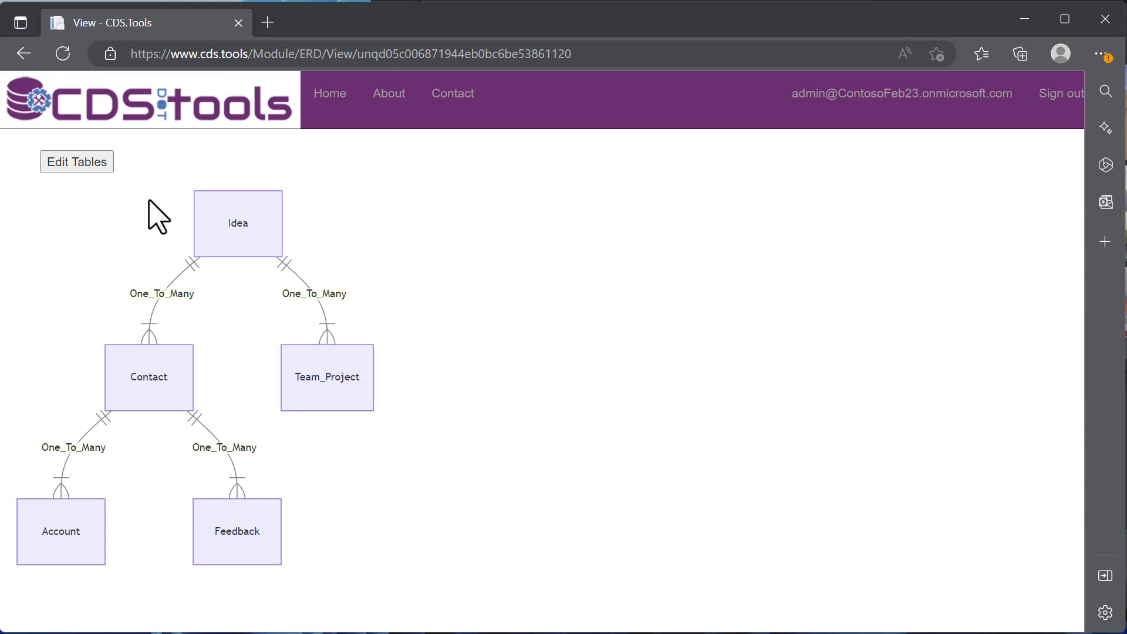